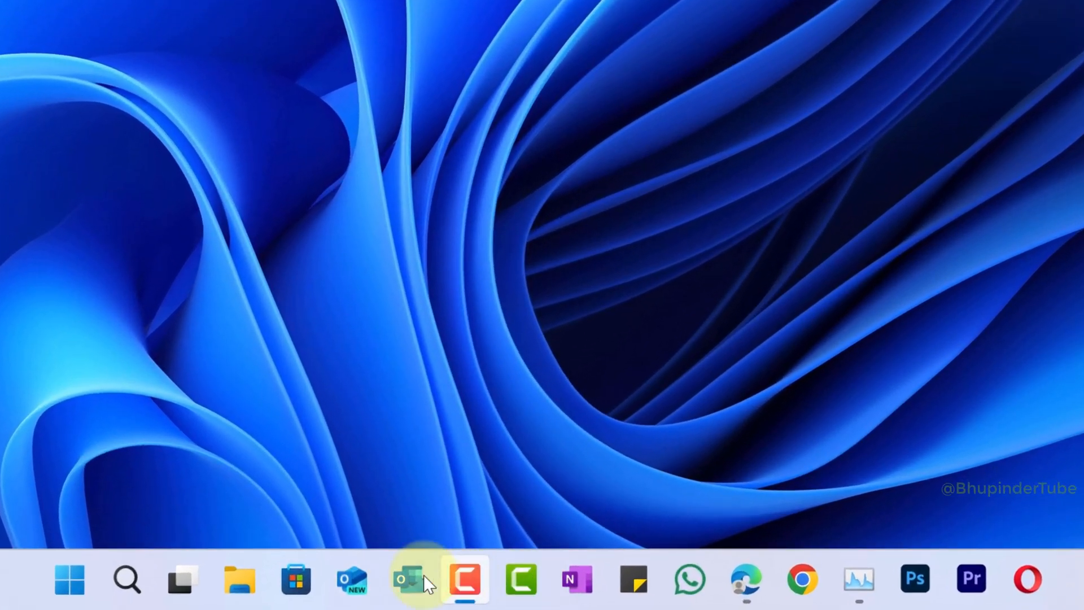
mouse_move(524, 580)
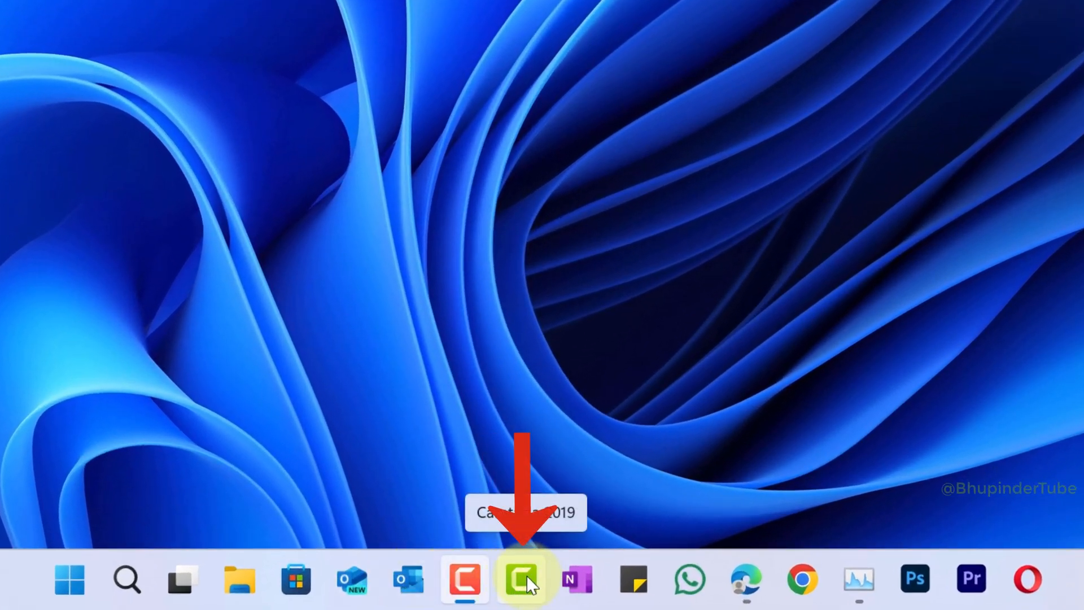
Launch Camtasia 2019 from its taskbar icon.
left_click(523, 579)
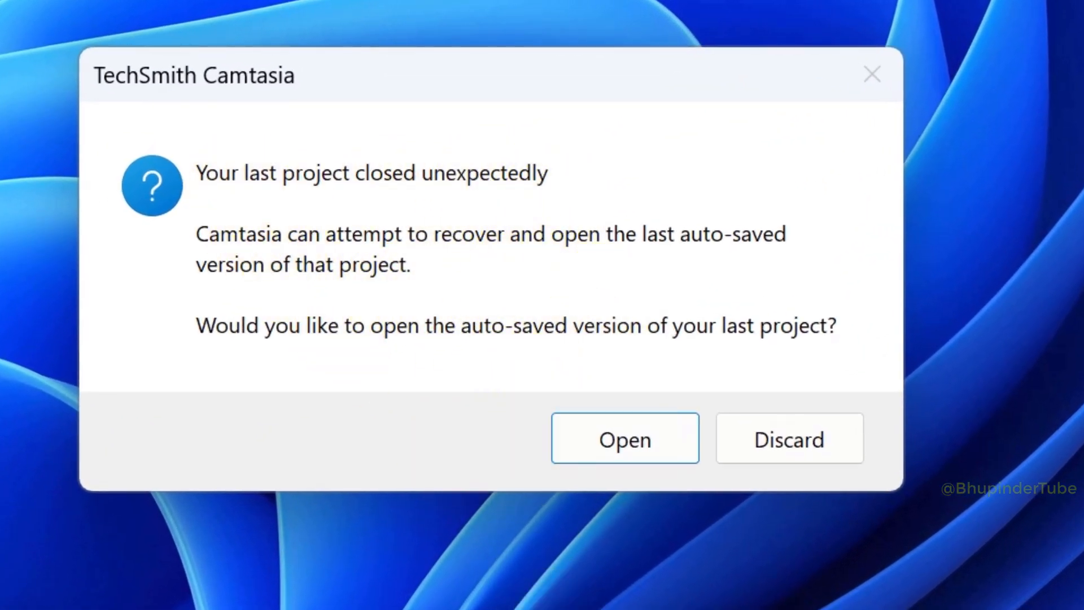
mouse_move(570, 446)
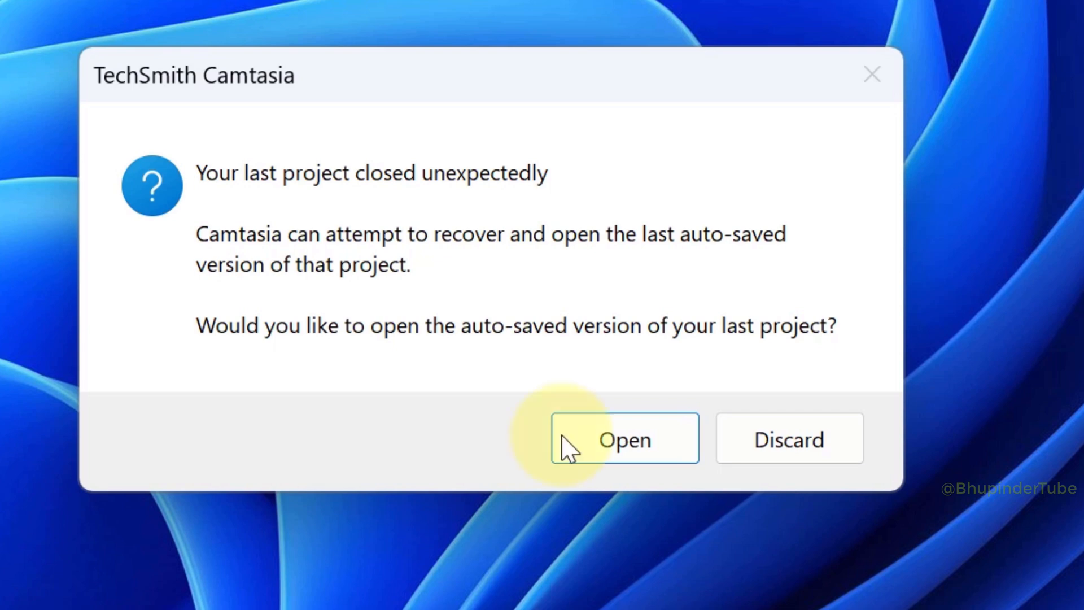
Choose Open in the 'Your last project closed unexpectedly' recovery dialog.
left_click(623, 439)
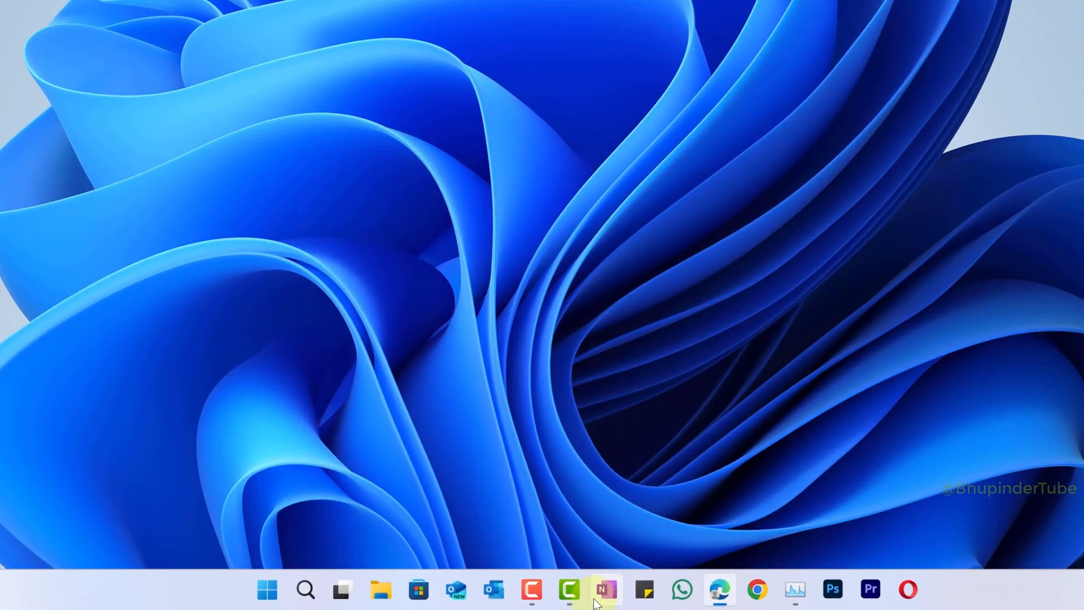
Open File Explorer and browse This PC, Local Disk (C:), Users, then the user's profile folder.
left_click(380, 589)
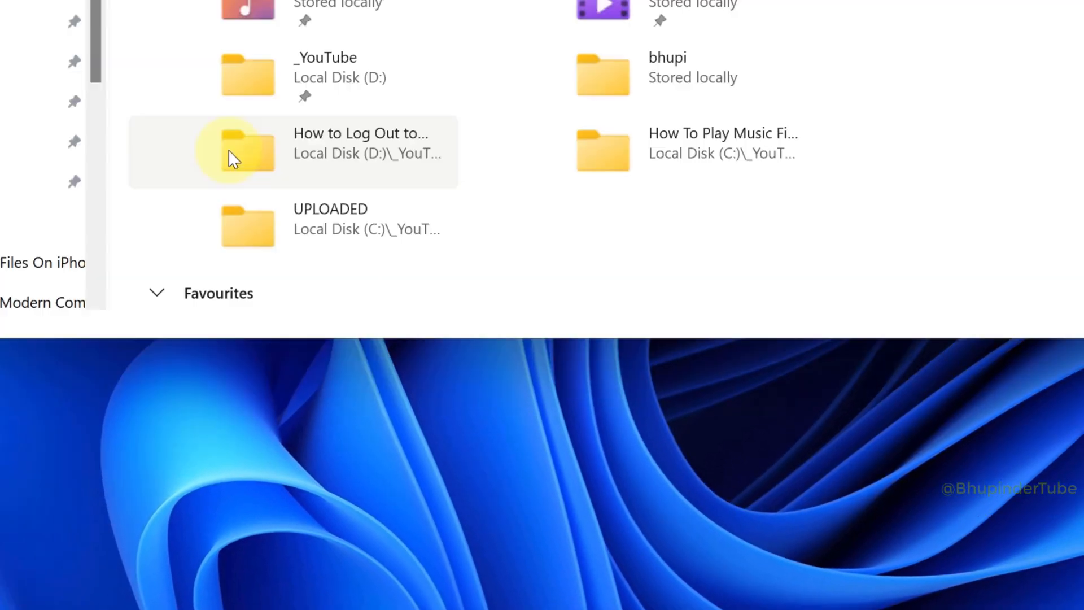
left_click(124, 454)
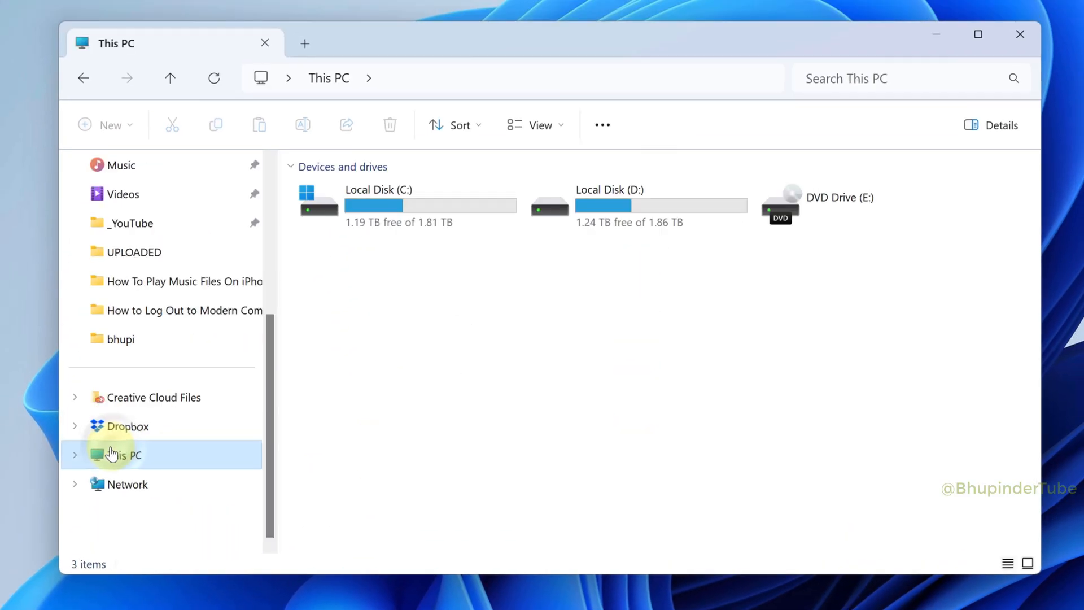
double_click(379, 200)
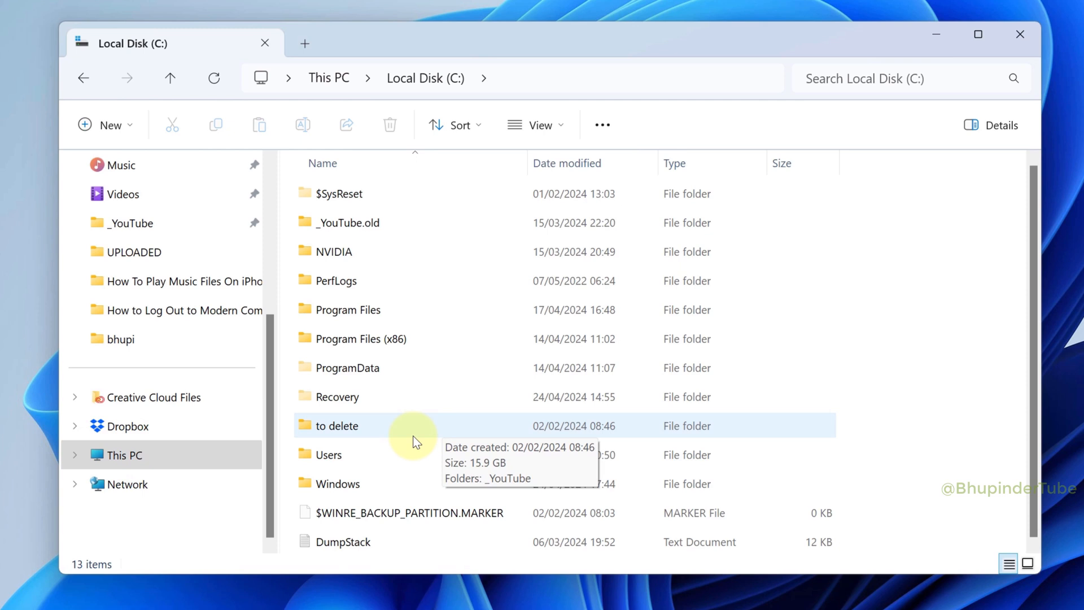
double_click(329, 454)
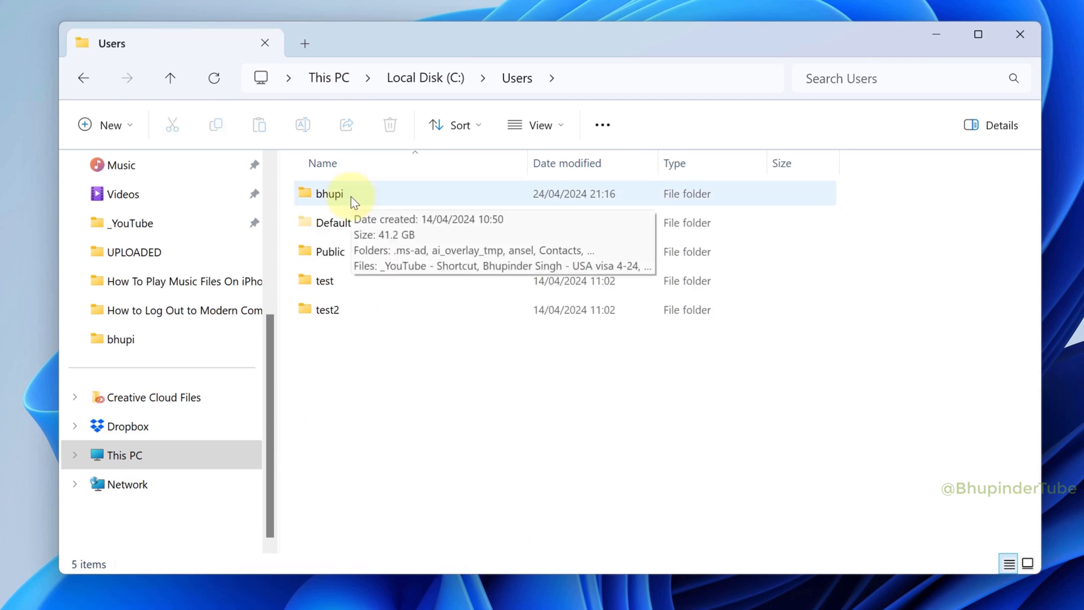
double_click(329, 194)
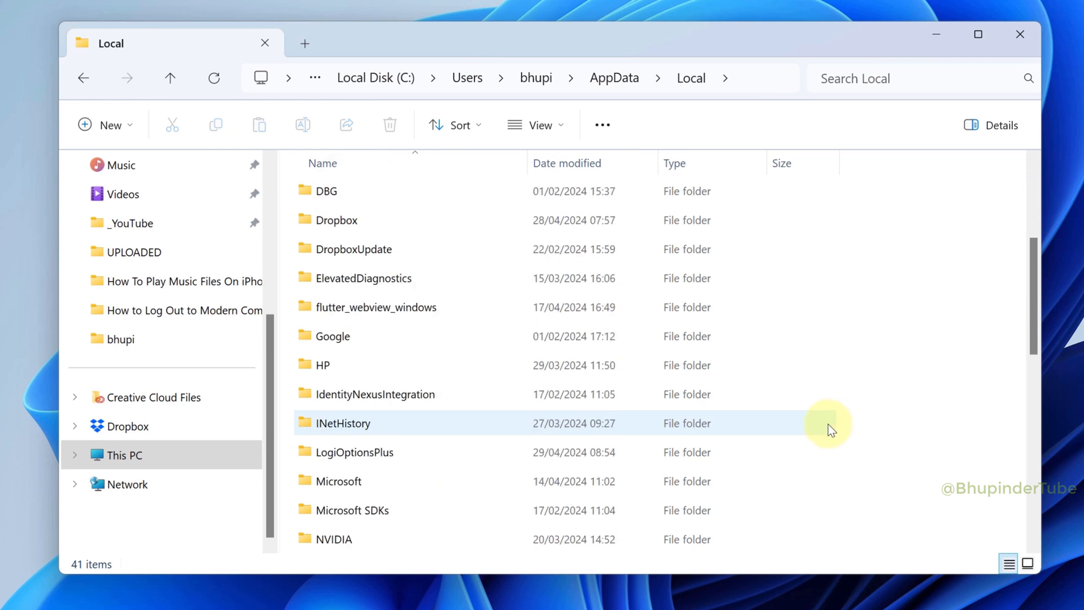
Browse TechSmith, Camtasia Studio 19.0 into Auto-Saves, showing the Untitled Project autosave.
scroll("down", 3)
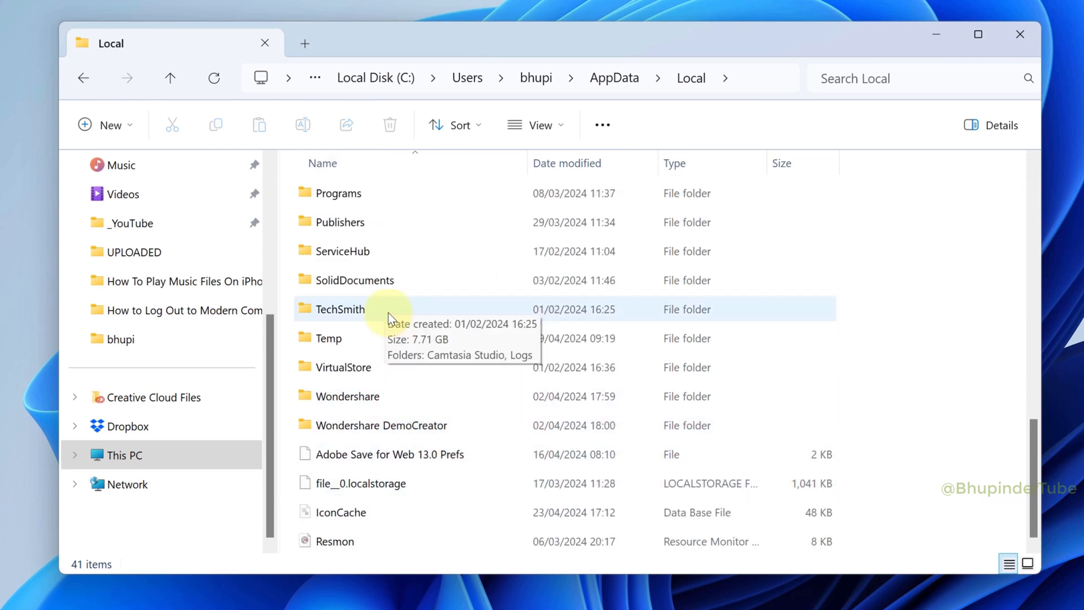
double_click(348, 309)
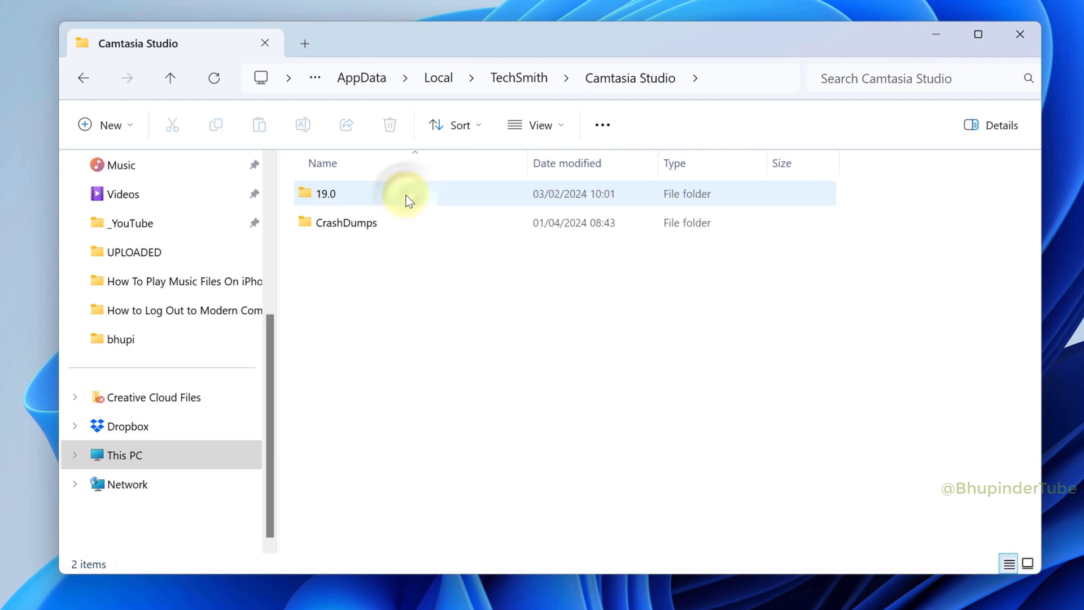
left_click(327, 194)
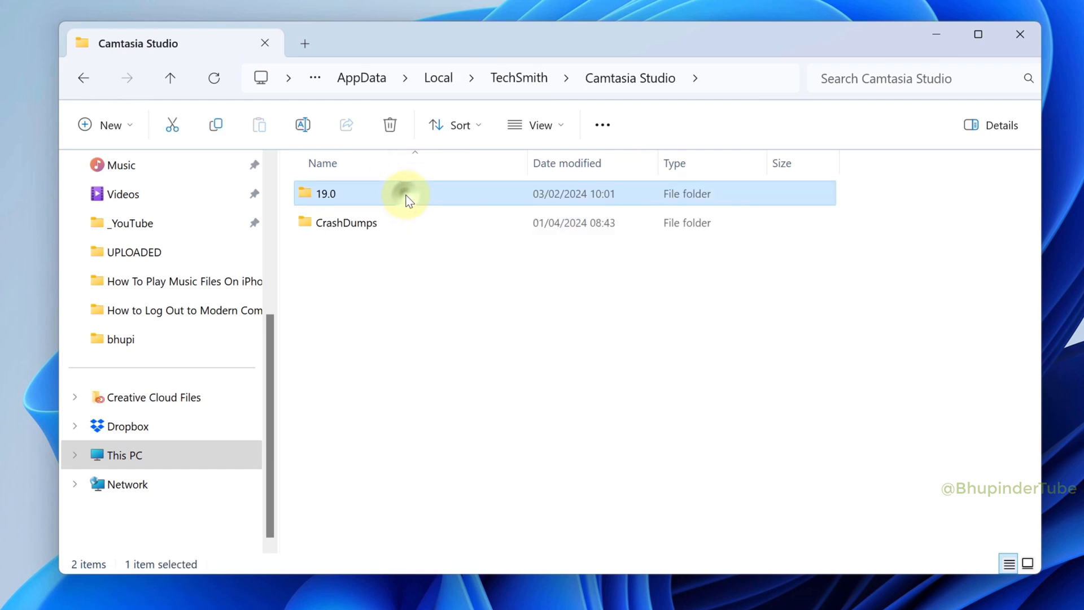
double_click(326, 194)
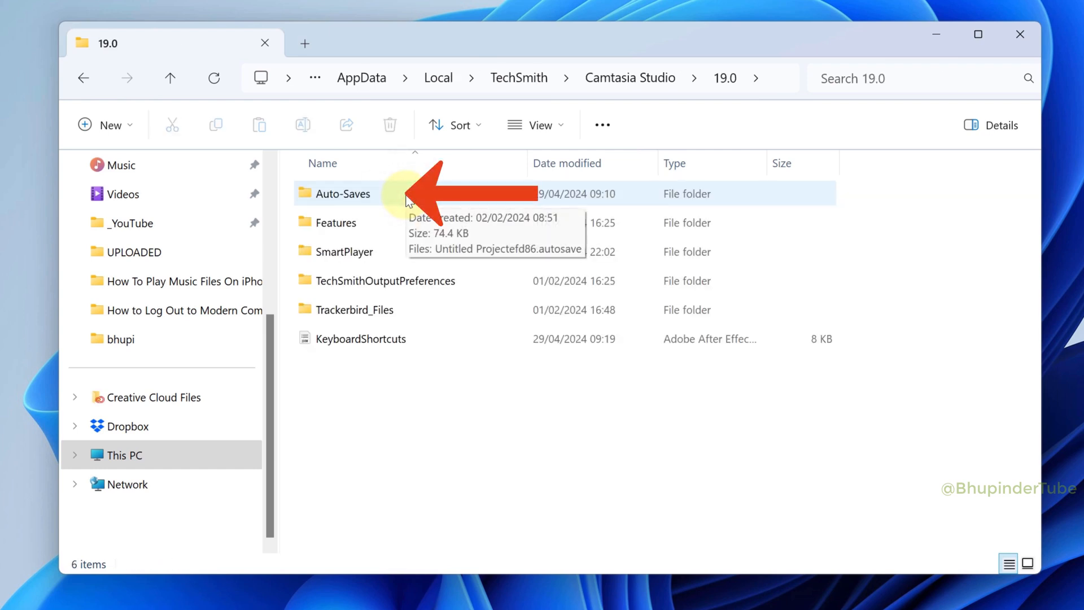
double_click(340, 194)
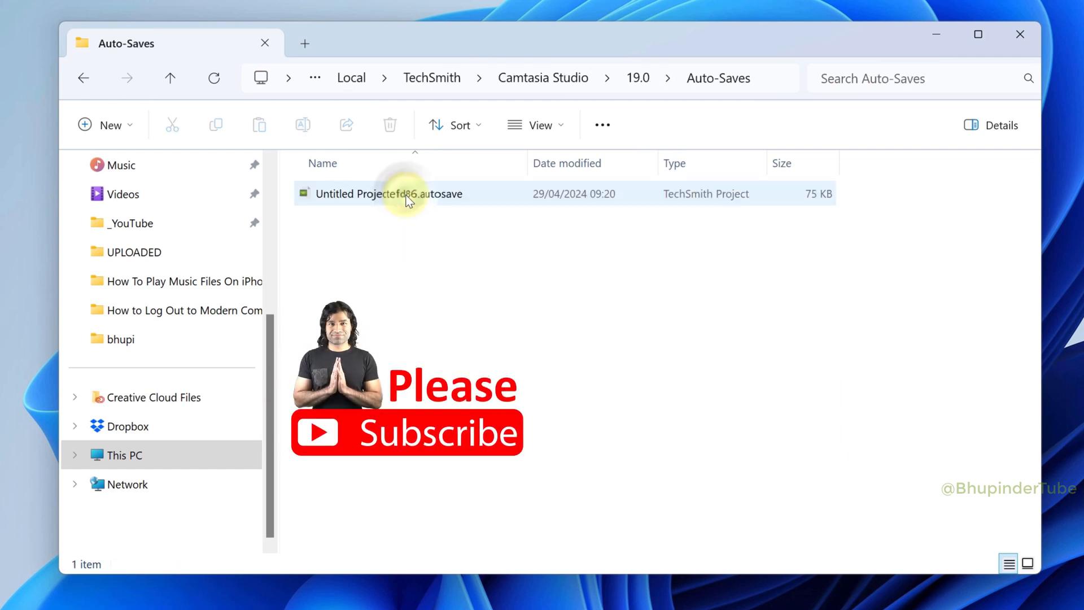
mouse_move(435, 201)
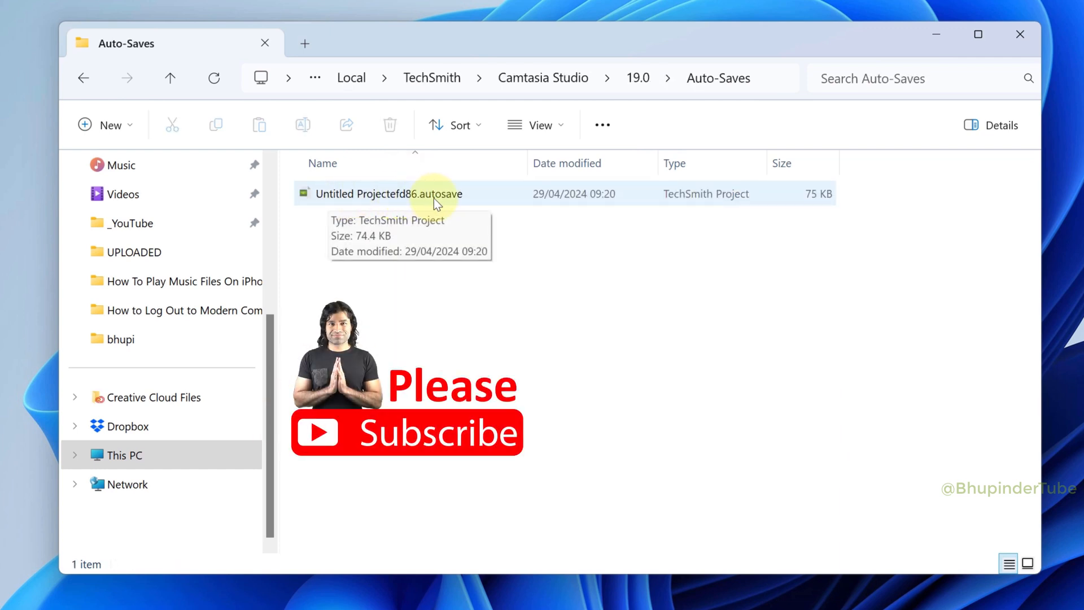